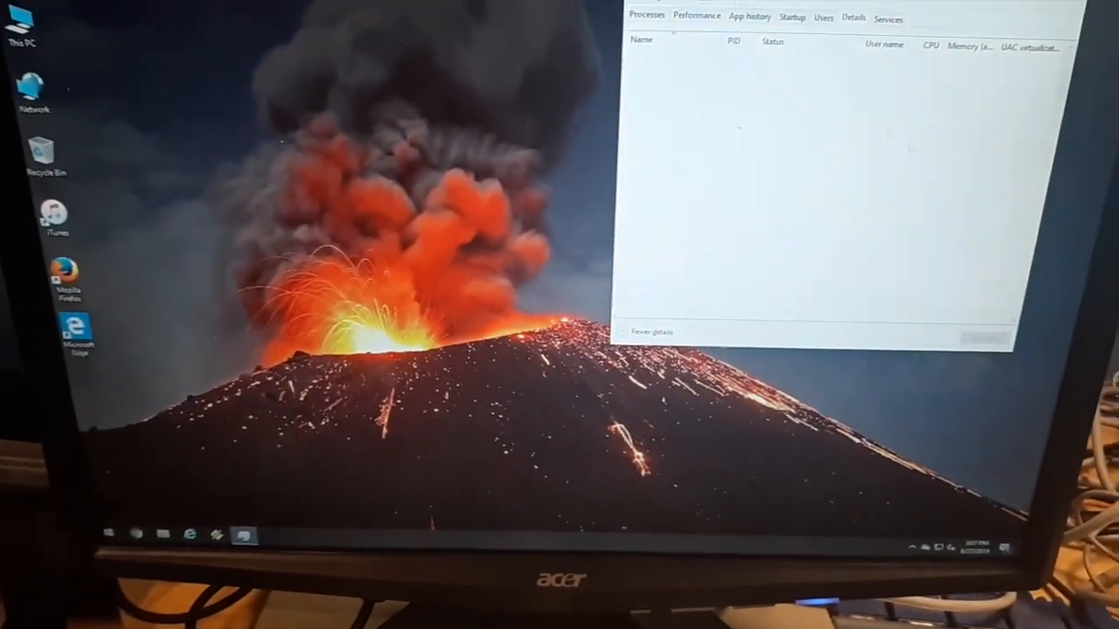
Show the live CPU utilization graph, reading 64% on the Core i5-2400
left_click(696, 15)
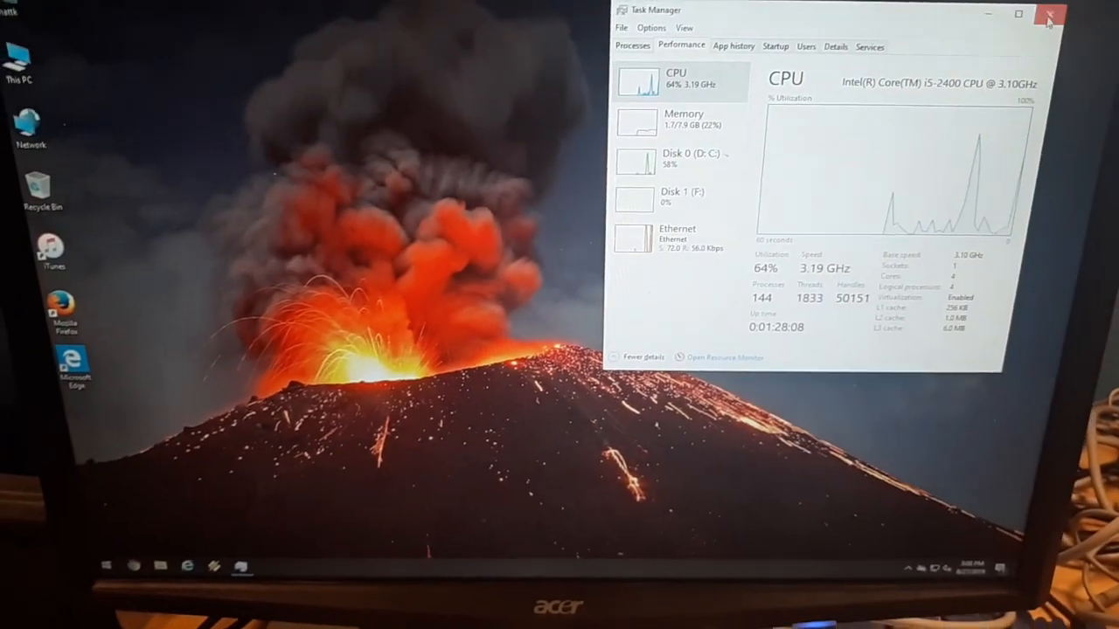
left_click(1049, 14)
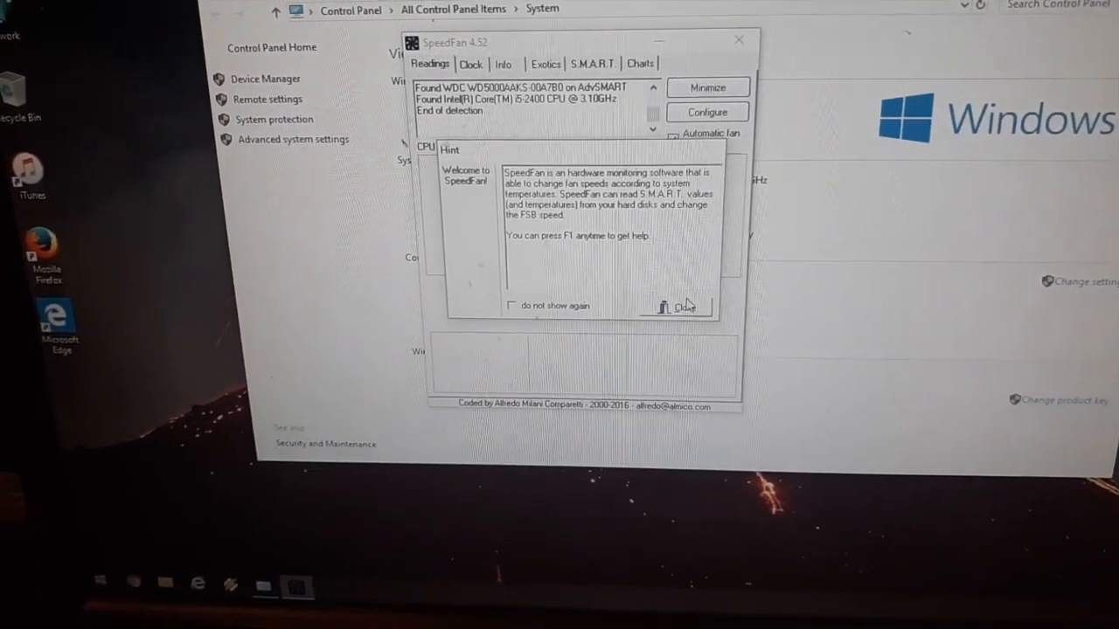
Dismiss SpeedFan's welcome hint to reveal drive and core temperatures around 26–39°C
left_click(685, 304)
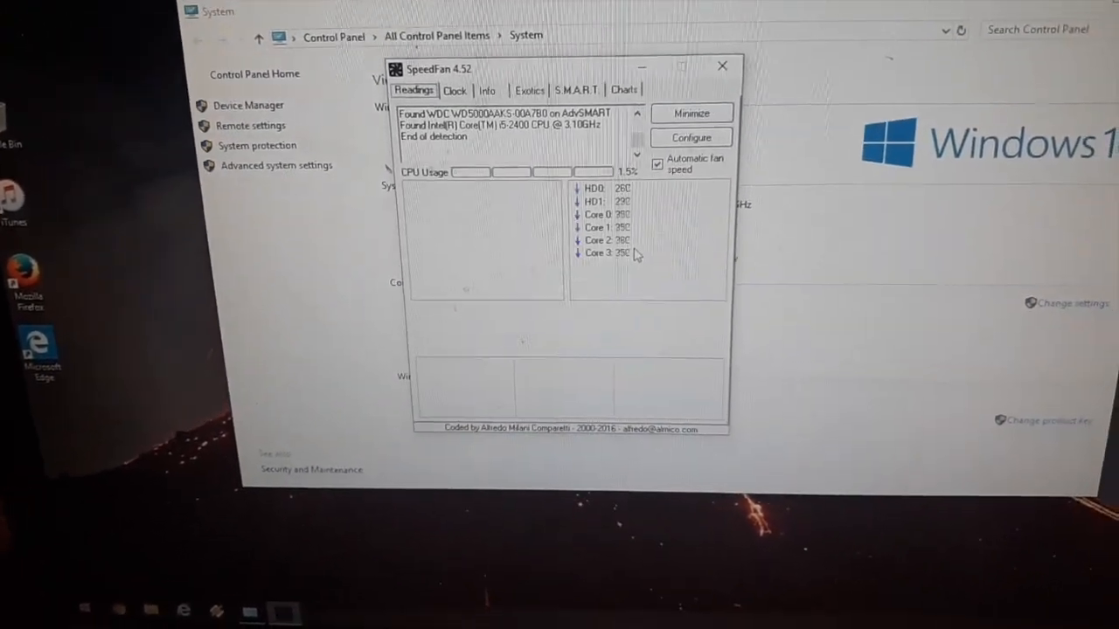